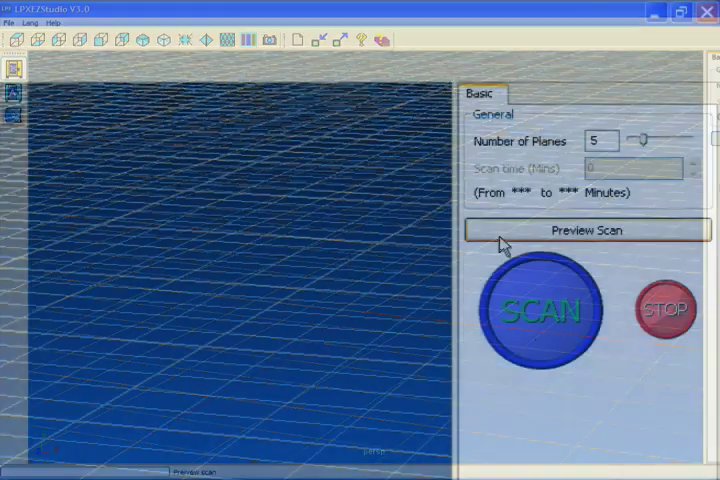
- Run a five-plane preview scan to get a 21–184 minute scan time estimate
{"action": "left_click", "coordinate": [588, 230]}
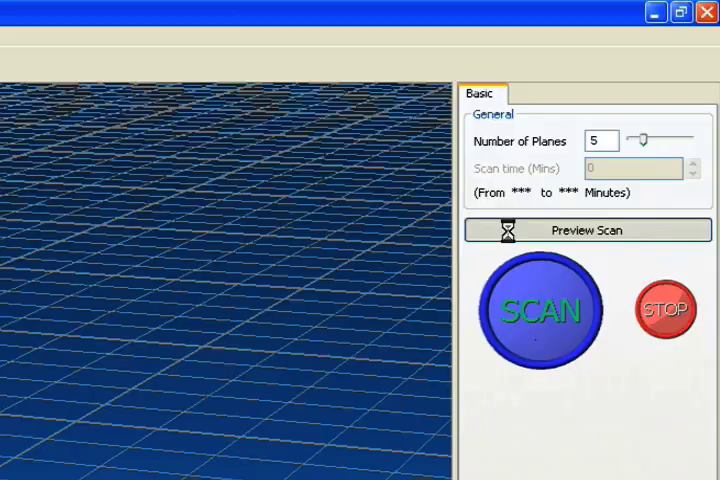
{"action": "left_click", "coordinate": [544, 309]}
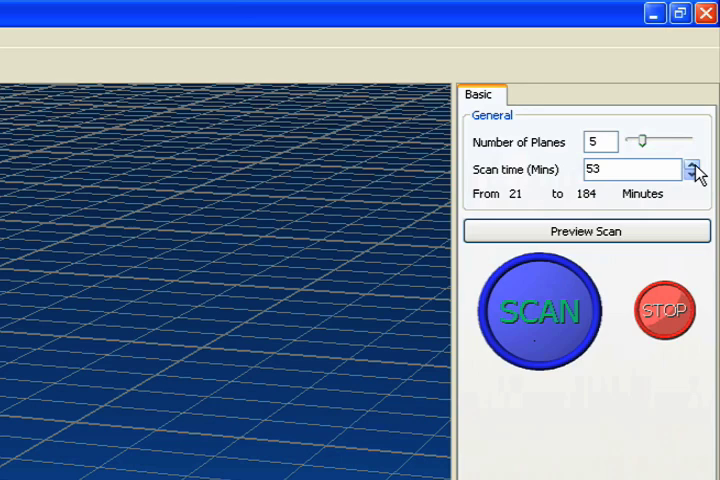
- Raise the scan time to 97 minutes and launch the full scan
{"action": "left_click", "coordinate": [693, 164]}
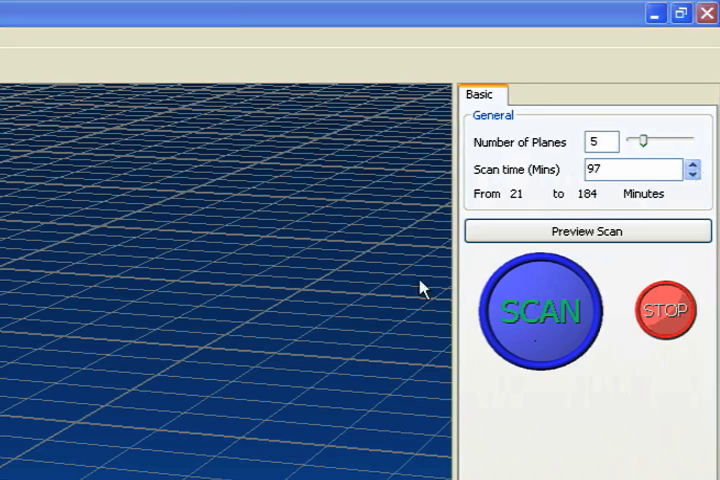
{"action": "mouse_move", "coordinate": [545, 330]}
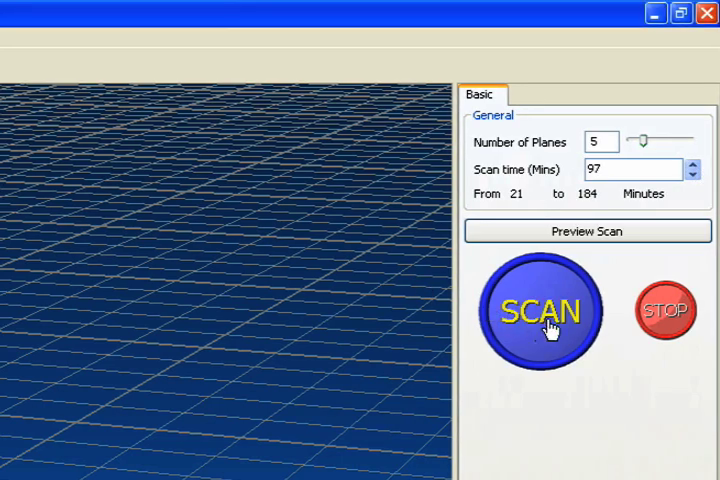
{"action": "left_click", "coordinate": [543, 311]}
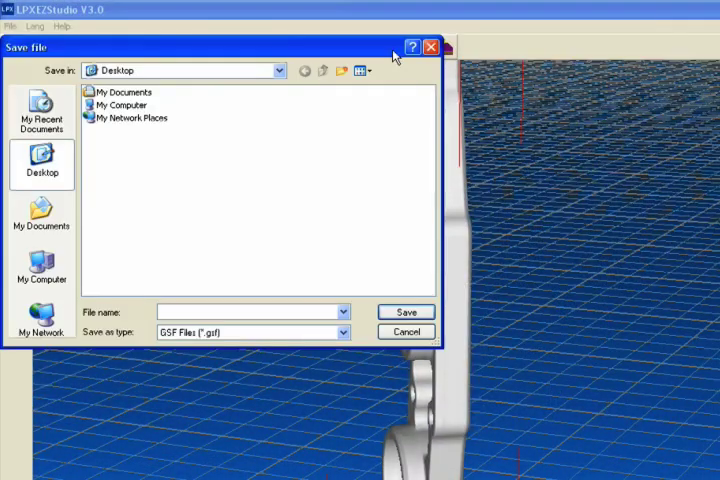
- Save the scan data as a GSF file named 'Triple'
{"action": "type", "text": "Triple"}
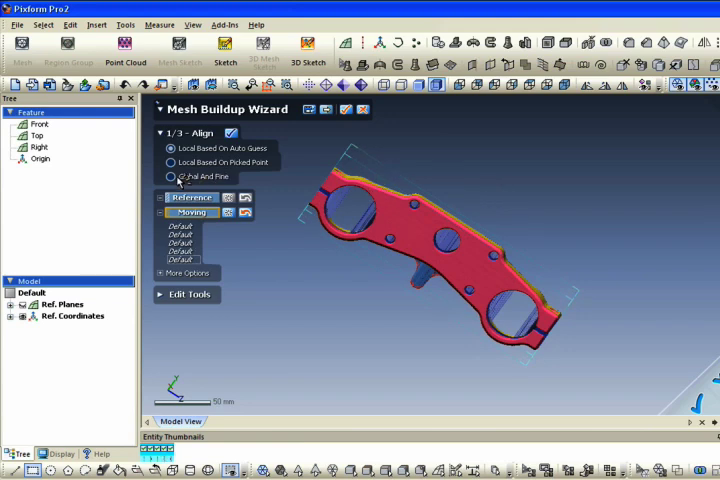
- Choose Global And Fine alignment in the Mesh Buildup Wizard
{"action": "left_click", "coordinate": [171, 176]}
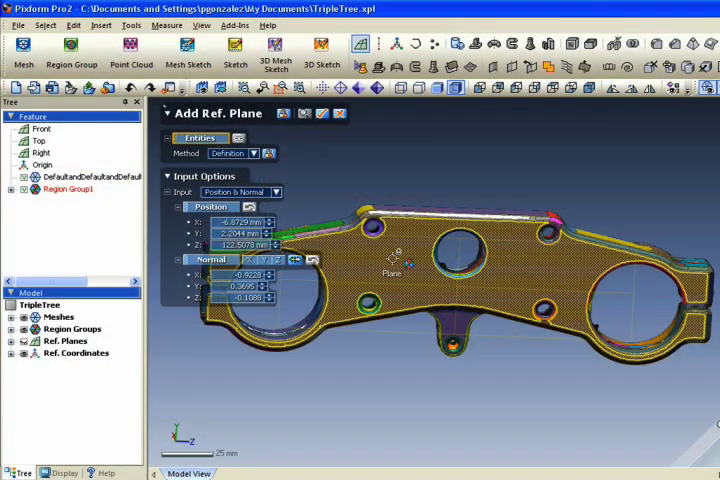
- Pick the part's top face to place a Position & Normal reference plane
{"action": "left_click", "coordinate": [248, 166]}
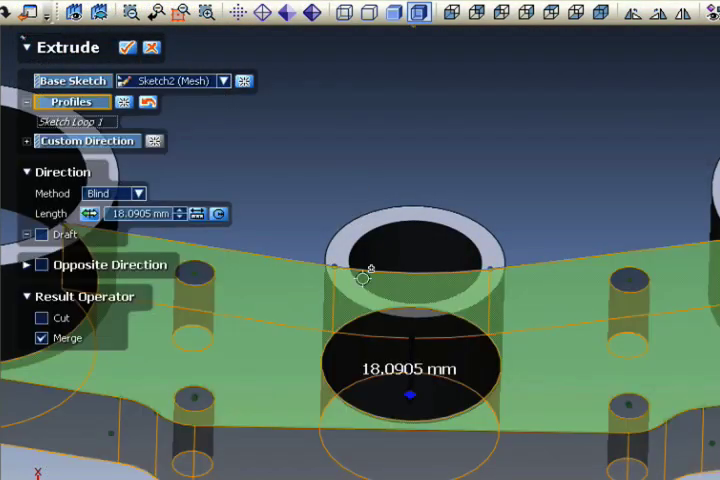
- Extrude Sketch2 blind with merge, entering 5 mm, and liveTransfer to SolidWorks
{"action": "type", "text": "5 mm"}
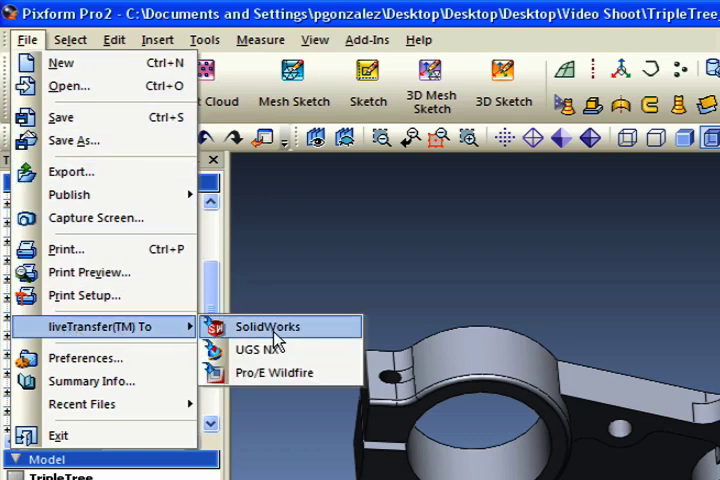
{"action": "left_click", "coordinate": [266, 327]}
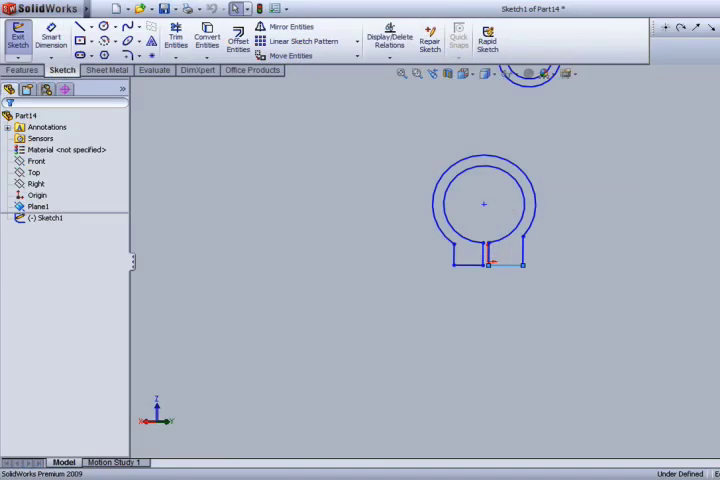
- Let Part14 rebuild with surfaces, extrudes and fillets, then dismiss Export Succeeded
{"action": "left_click", "coordinate": [18, 38]}
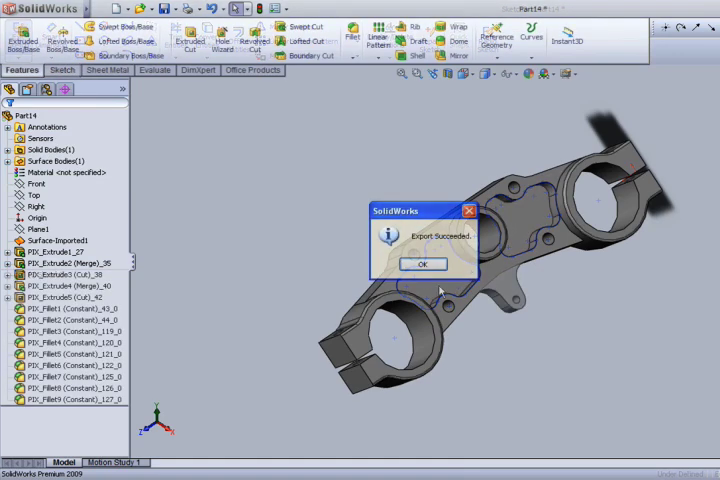
{"action": "left_click", "coordinate": [421, 264]}
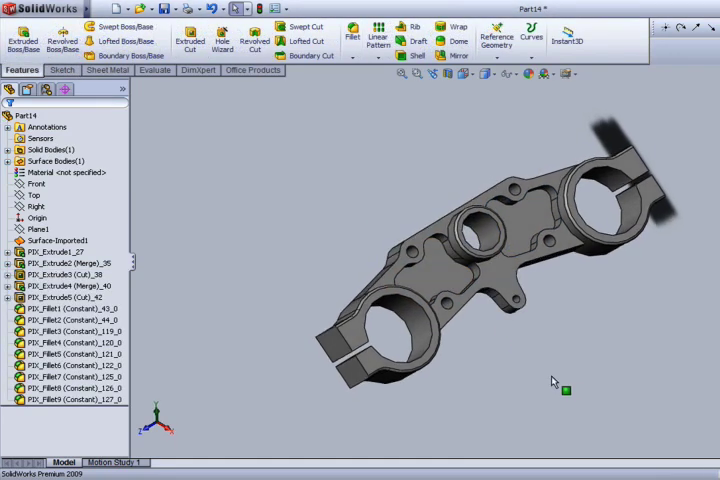